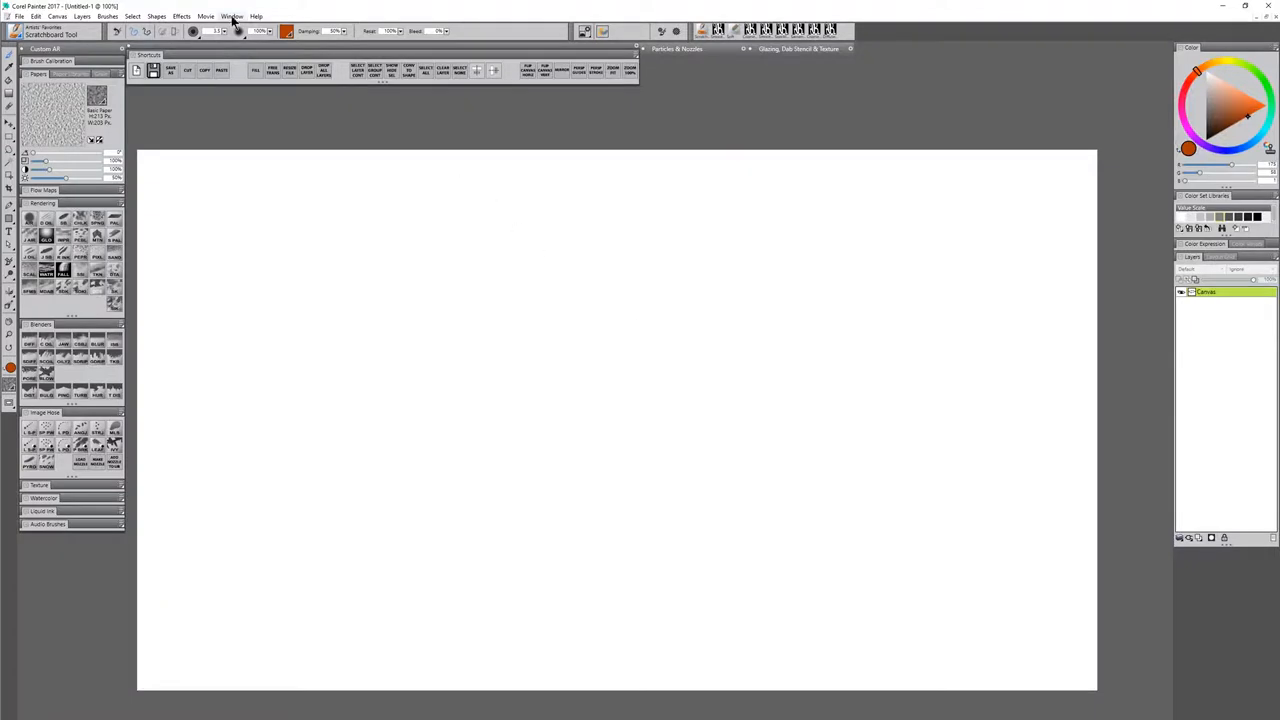
Calibrate the brush from a test stroke that builds to full pen pressure.
{"action": "left_click", "coordinate": [223, 16]}
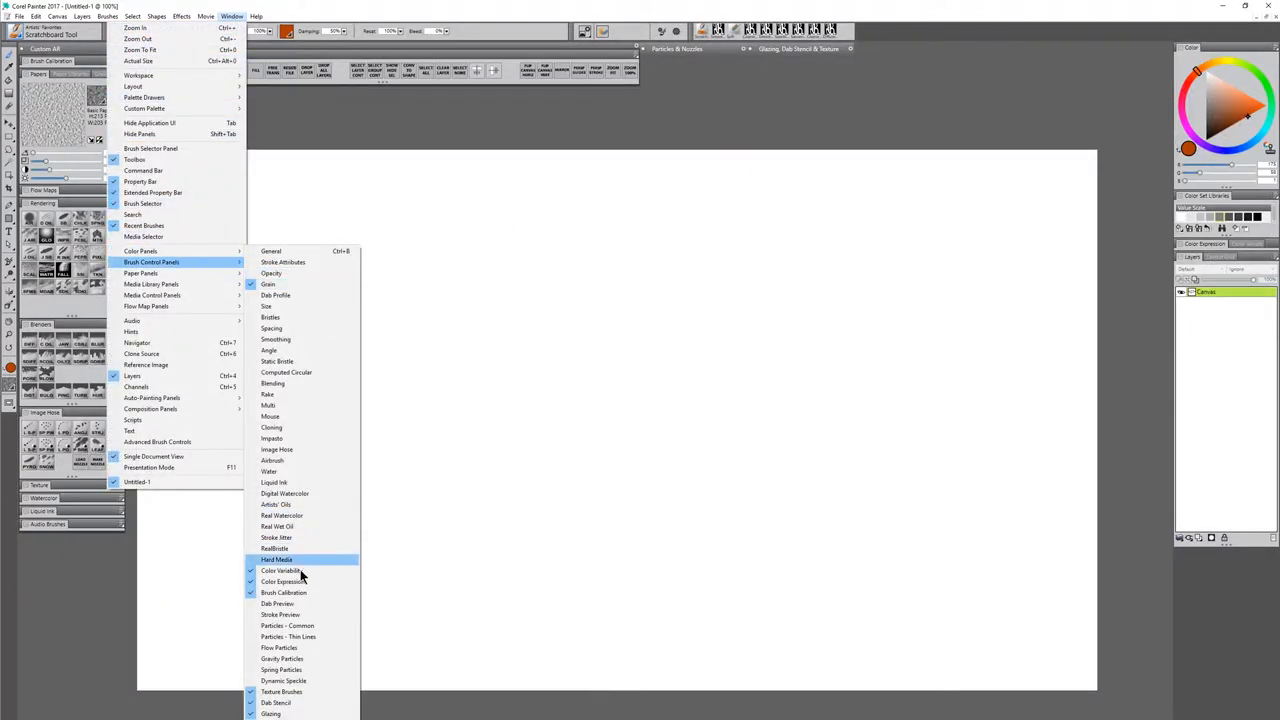
{"action": "mouse_move", "coordinate": [300, 592]}
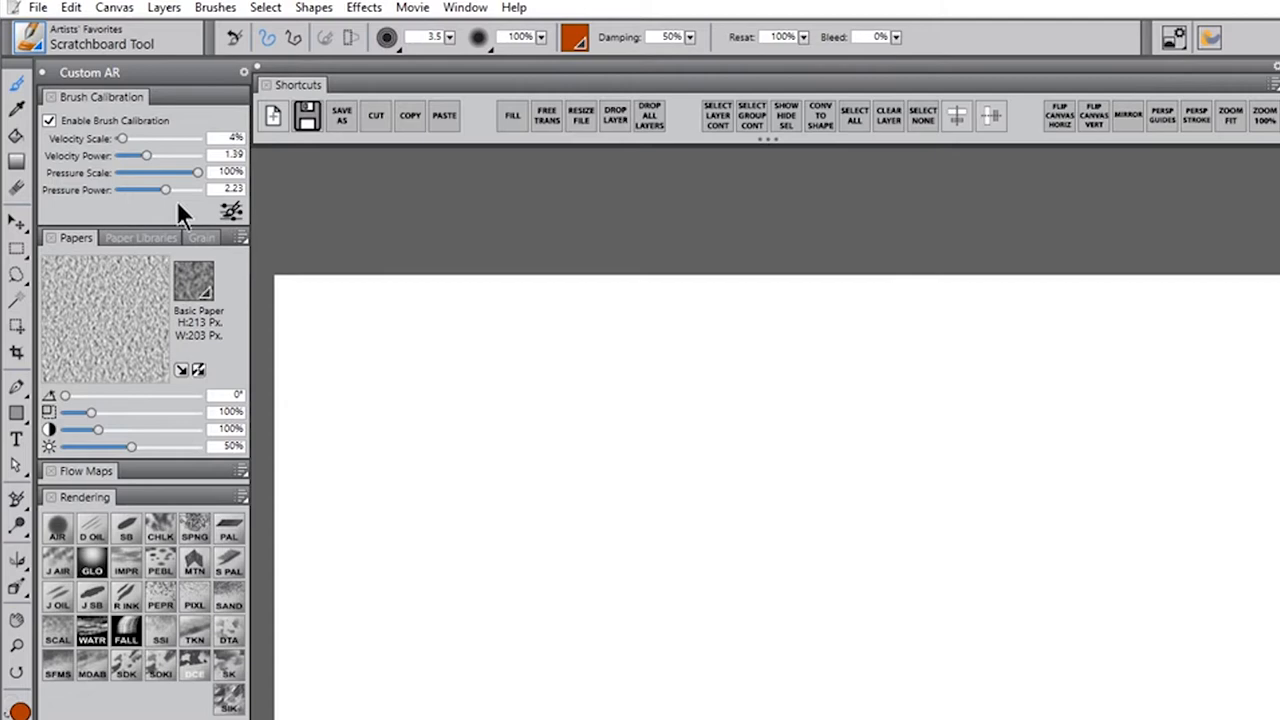
{"action": "mouse_move", "coordinate": [304, 261]}
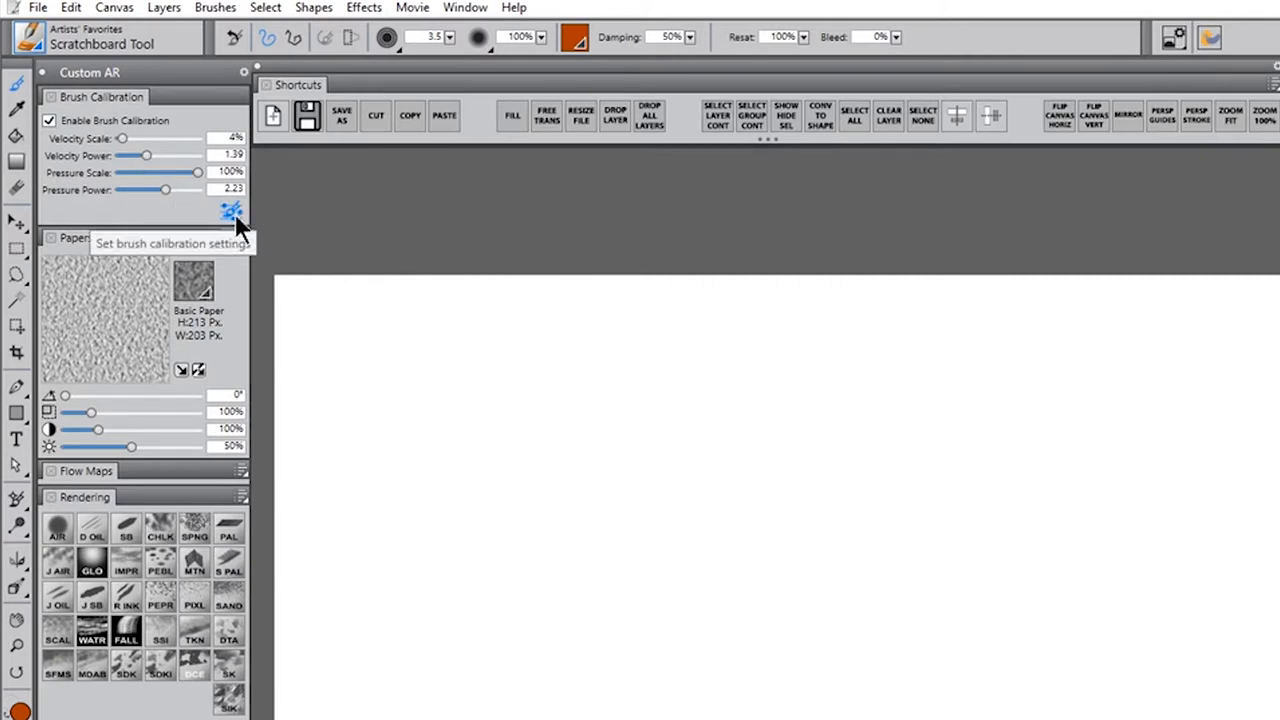
{"action": "mouse_move", "coordinate": [230, 212]}
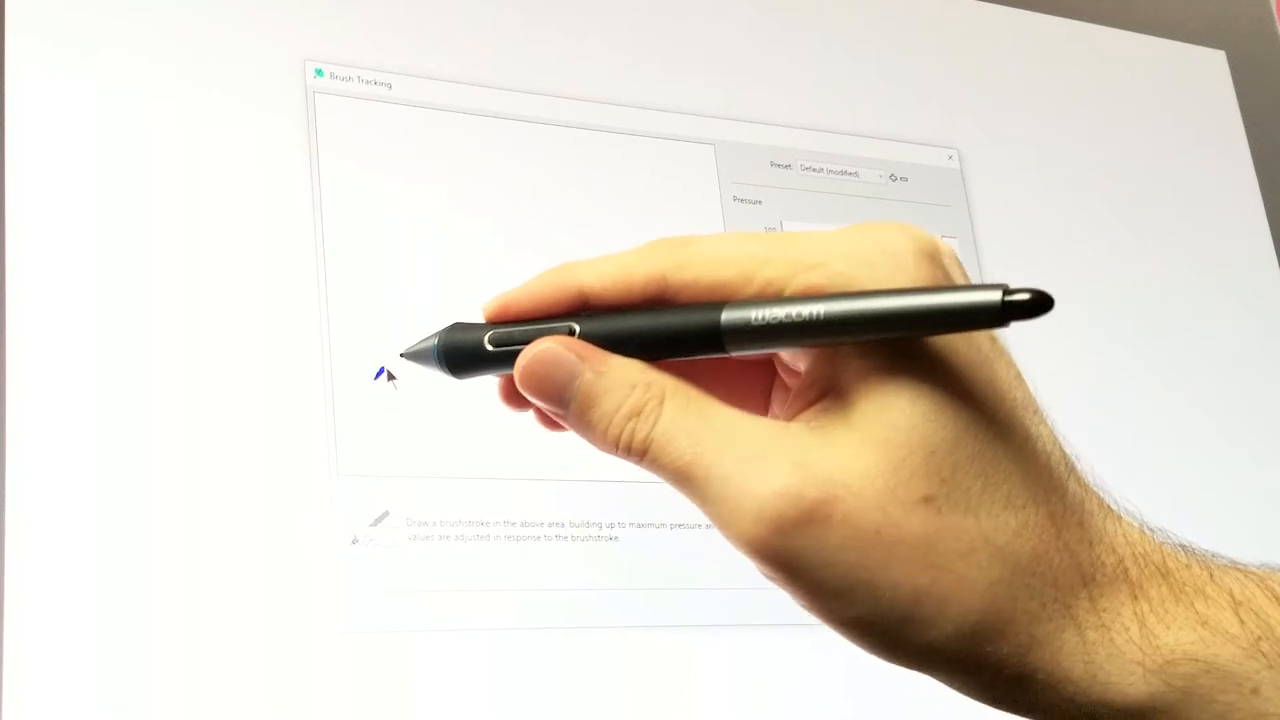
{"action": "left_click_drag", "start_coordinate": [380, 375], "coordinate": [650, 245]}
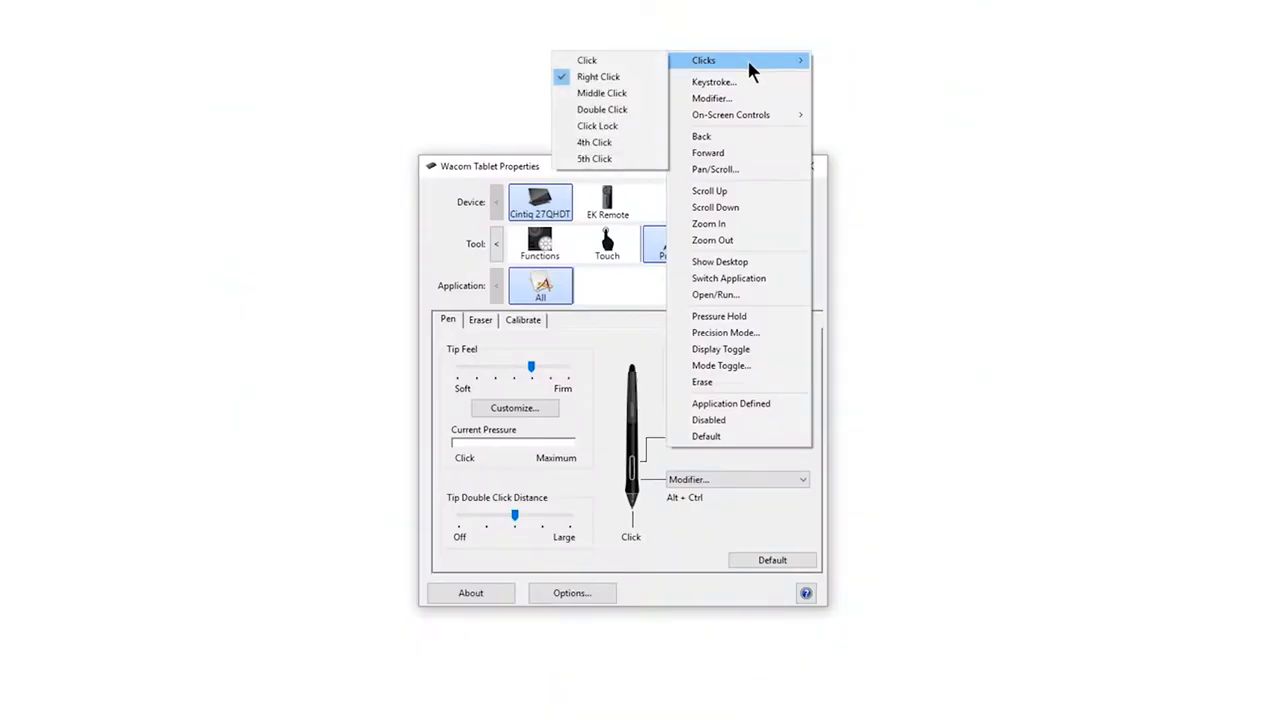
{"action": "mouse_move", "coordinate": [751, 124]}
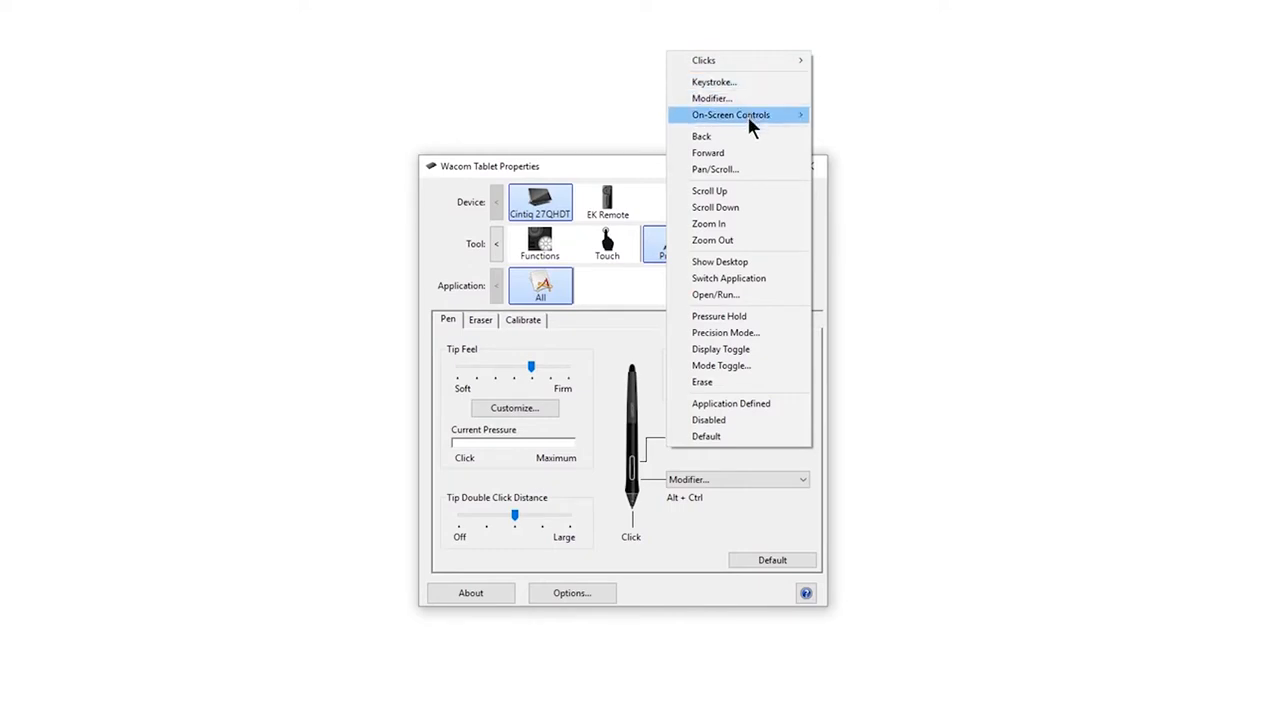
{"action": "mouse_move", "coordinate": [743, 288]}
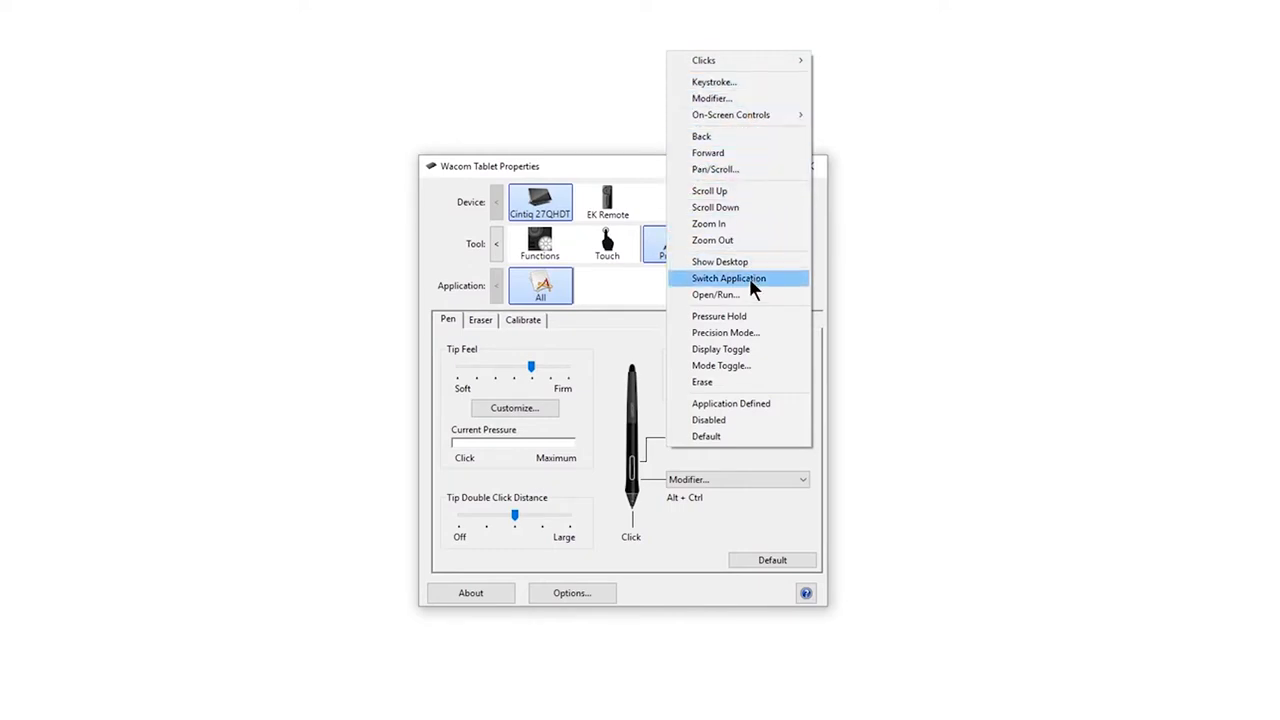
{"action": "mouse_move", "coordinate": [755, 448]}
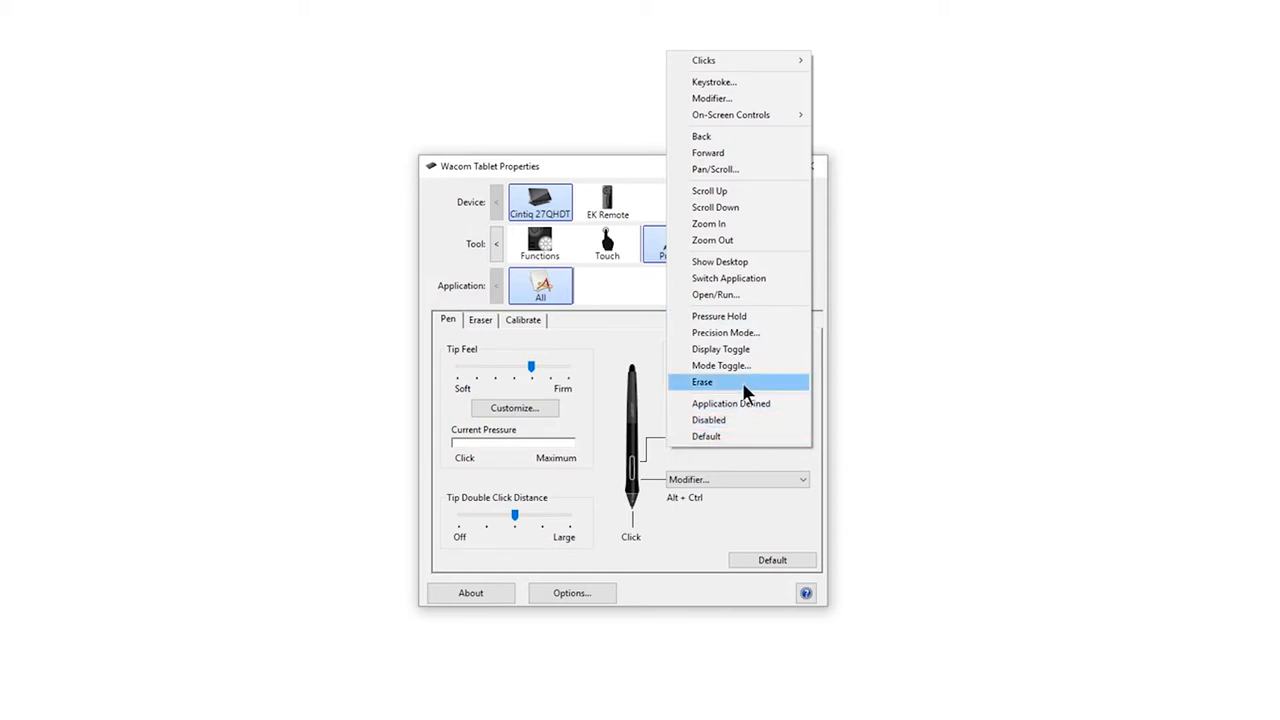
{"action": "mouse_move", "coordinate": [729, 168]}
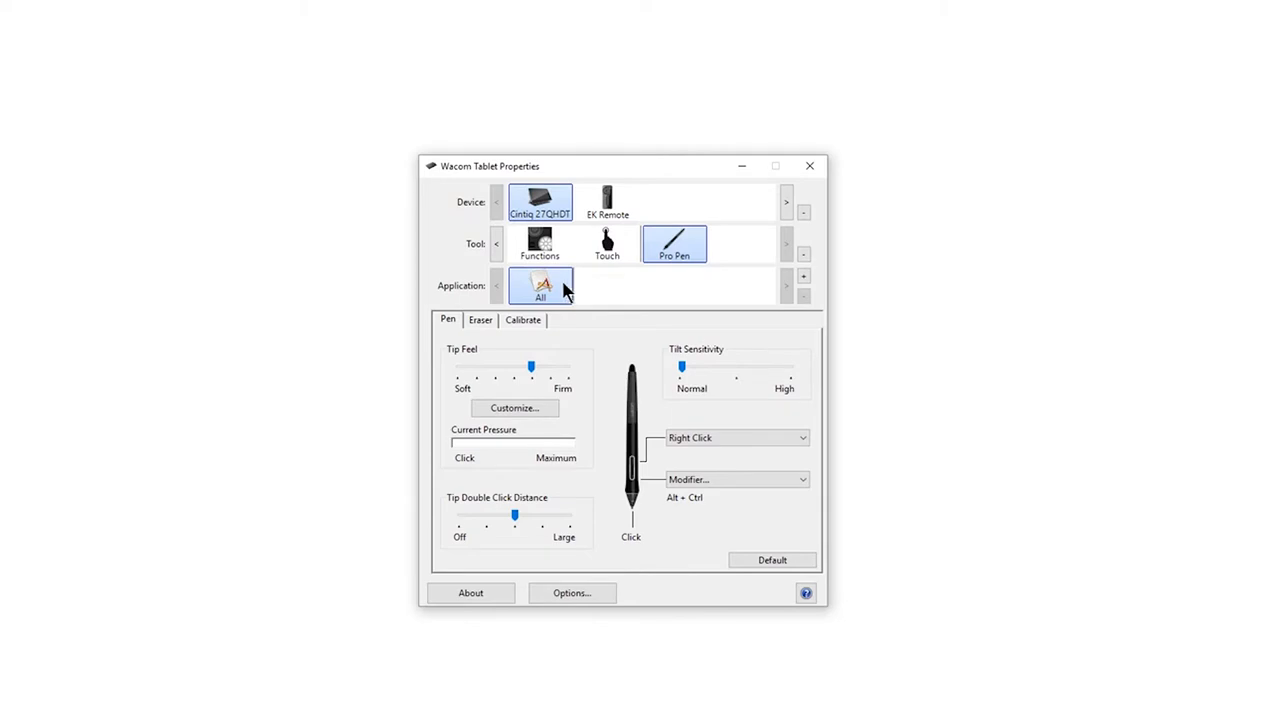
{"action": "mouse_move", "coordinate": [552, 293]}
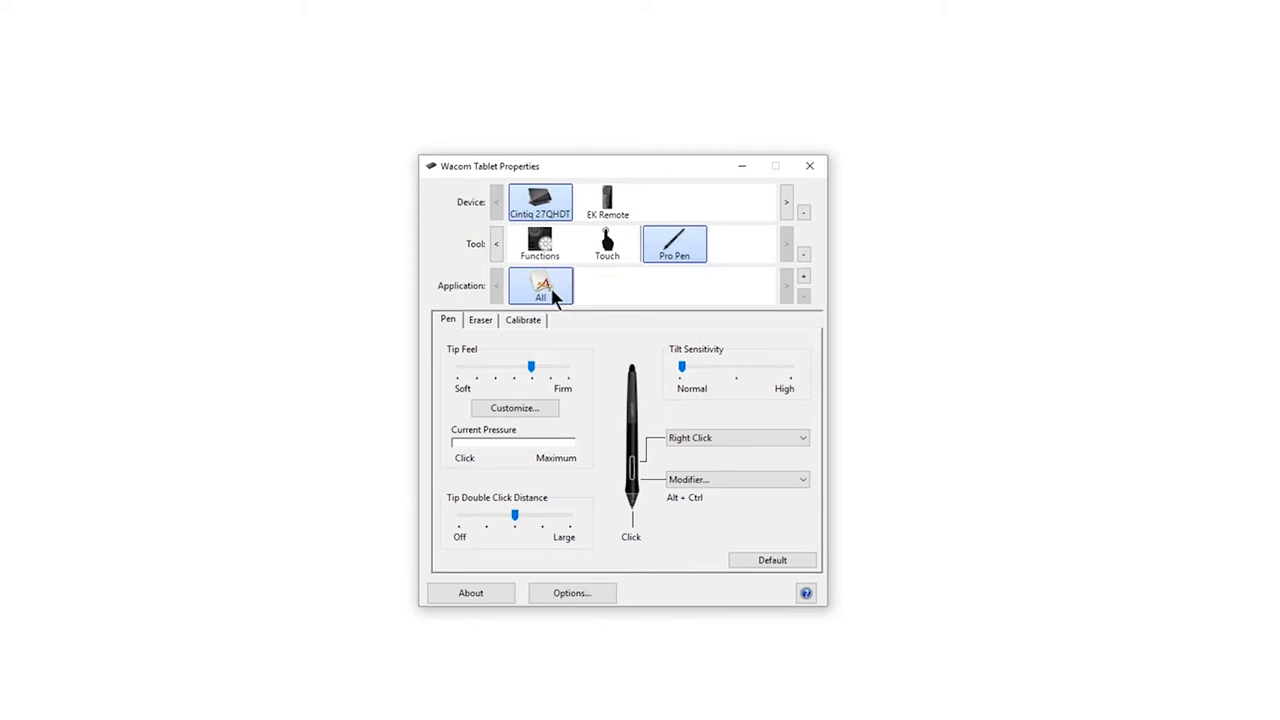
{"action": "left_click", "coordinate": [801, 275]}
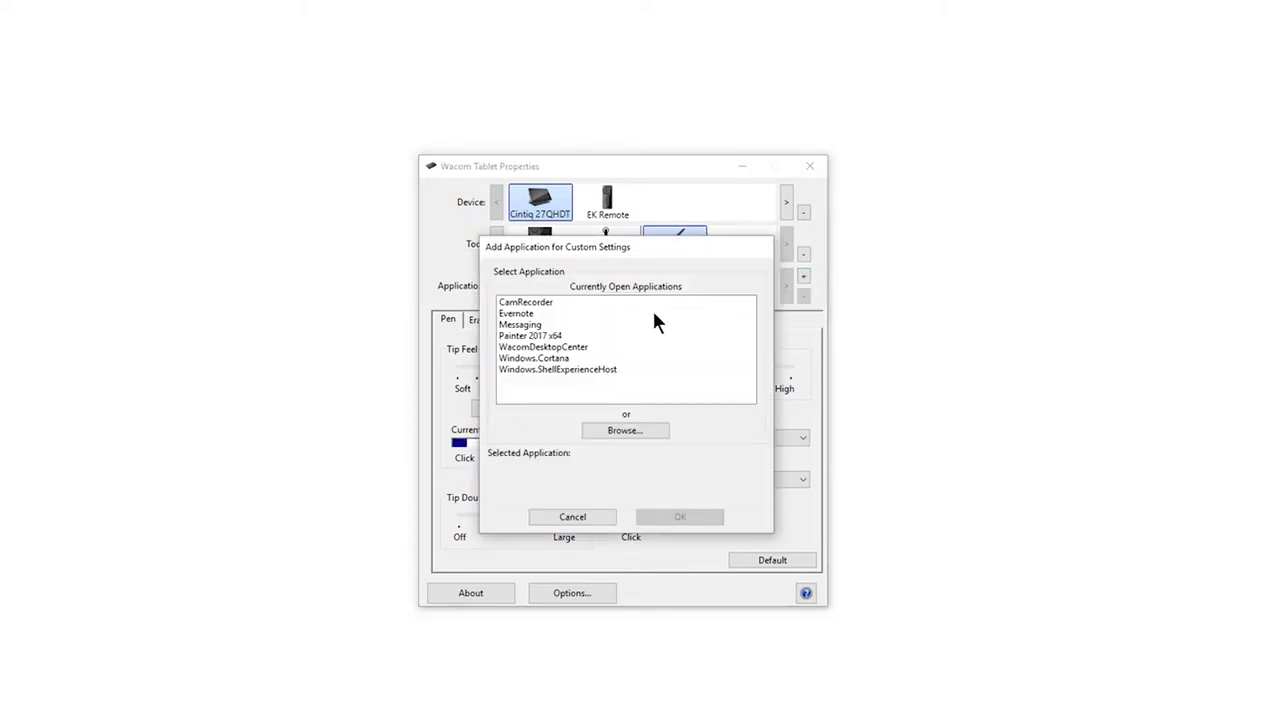
{"action": "left_click", "coordinate": [538, 335]}
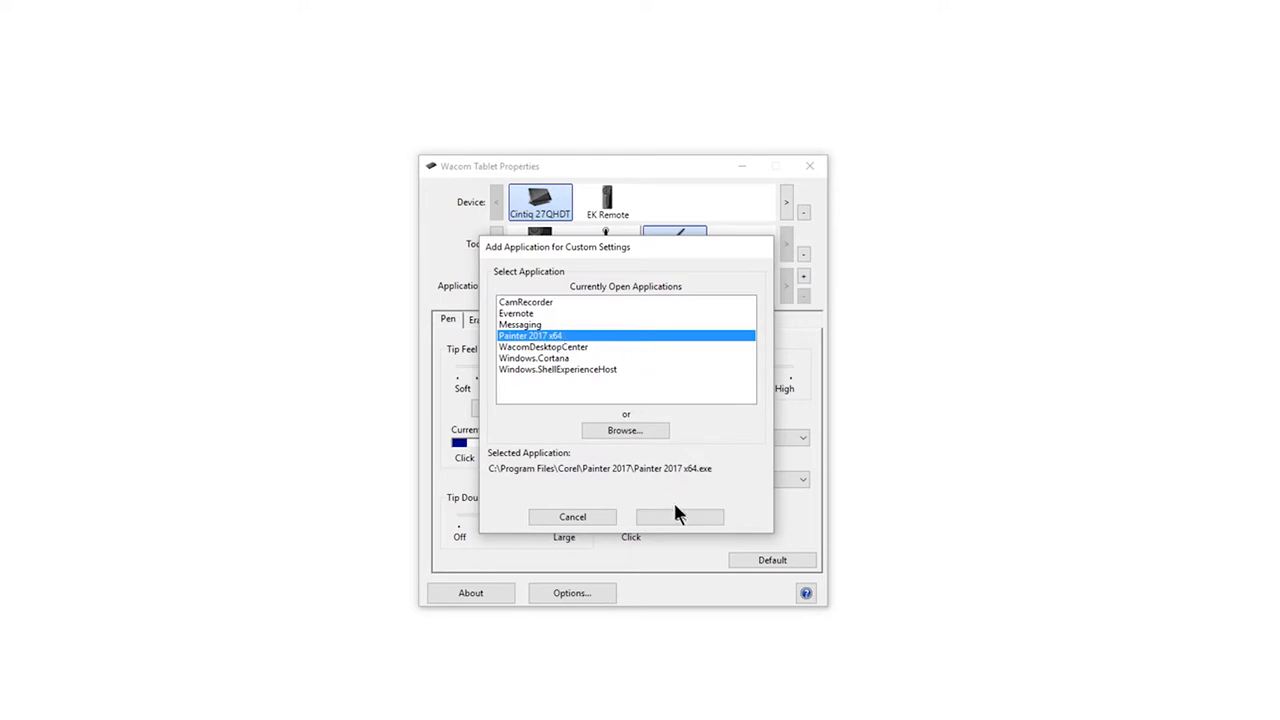
{"action": "left_click", "coordinate": [678, 516]}
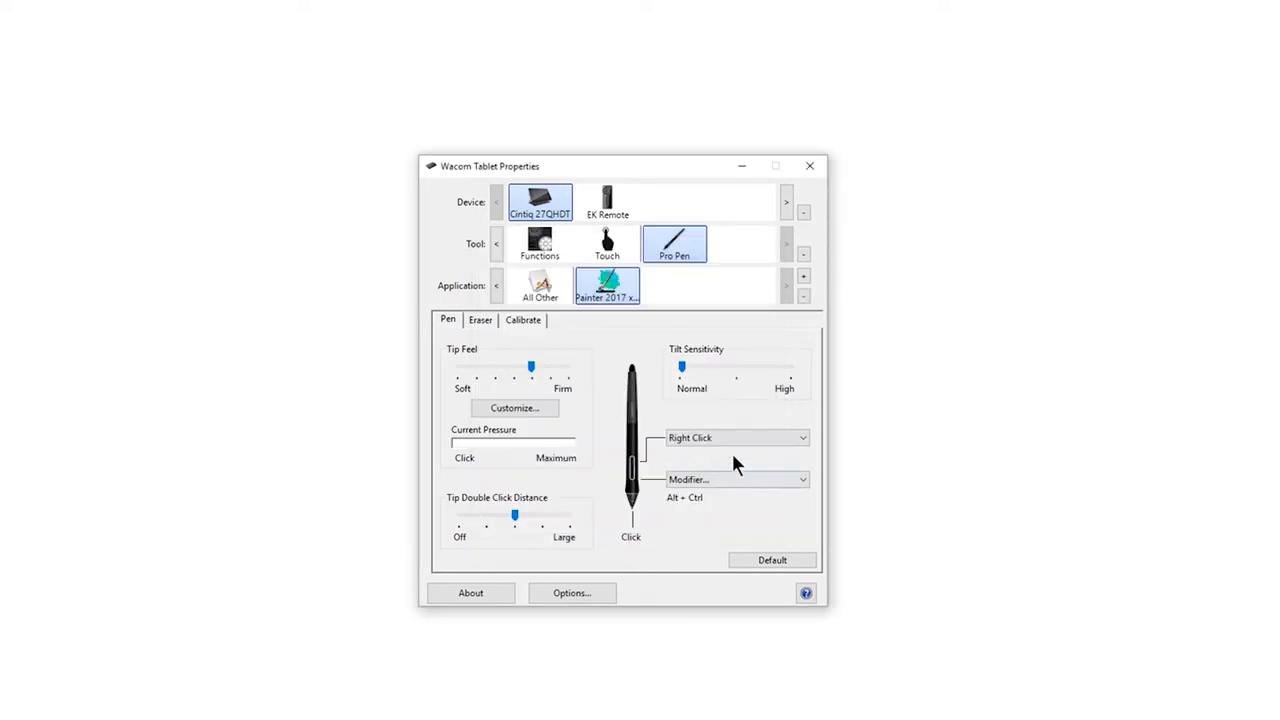
{"action": "mouse_move", "coordinate": [821, 285]}
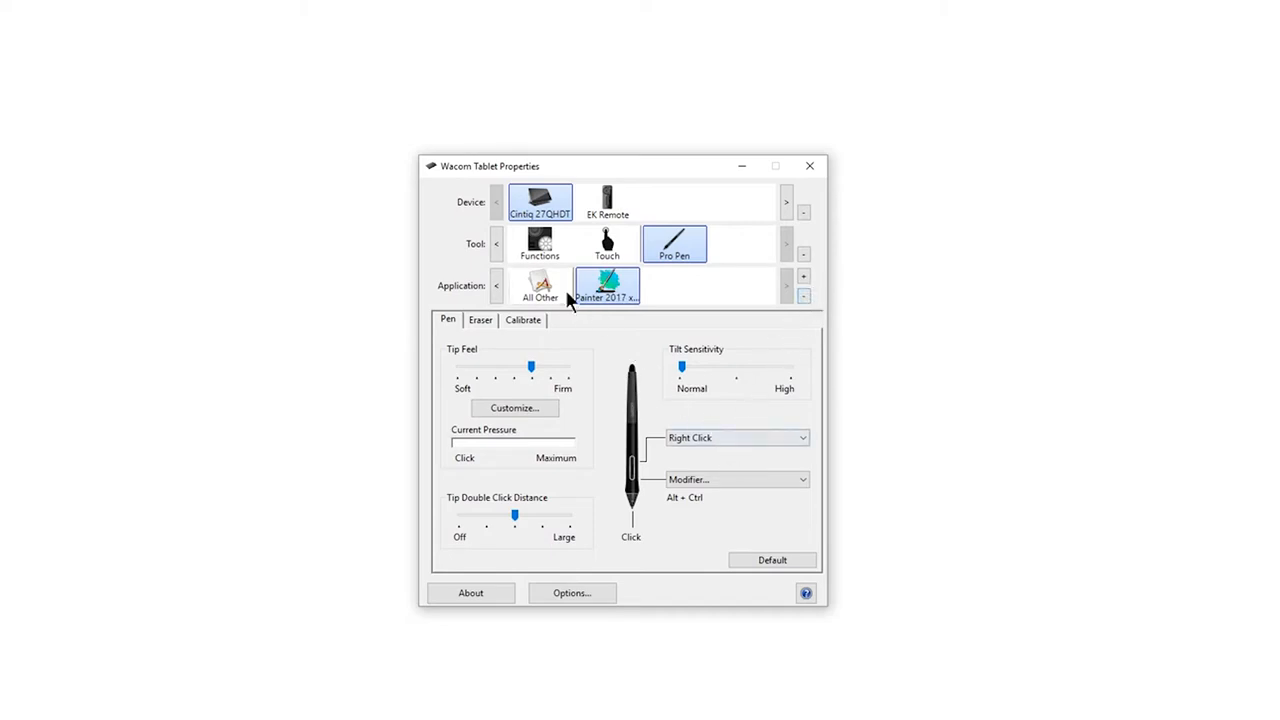
{"action": "left_click", "coordinate": [540, 288]}
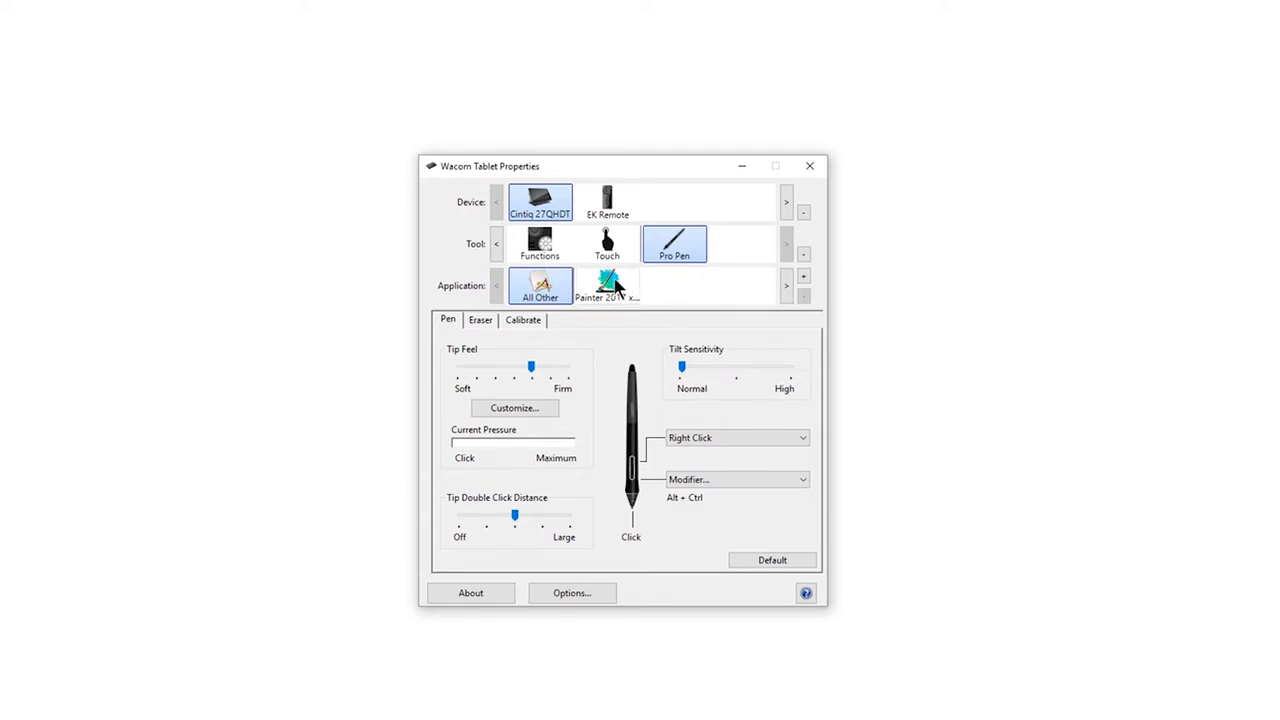
{"action": "left_click", "coordinate": [607, 288]}
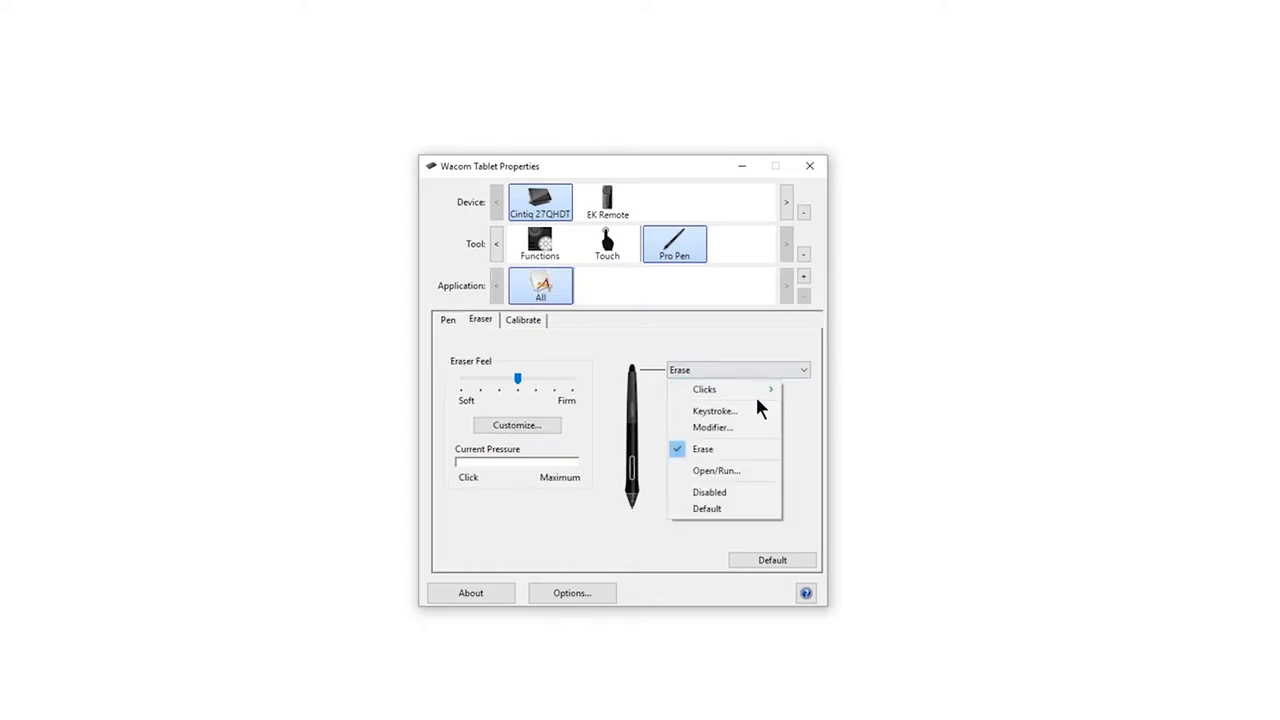
{"action": "mouse_move", "coordinate": [742, 430]}
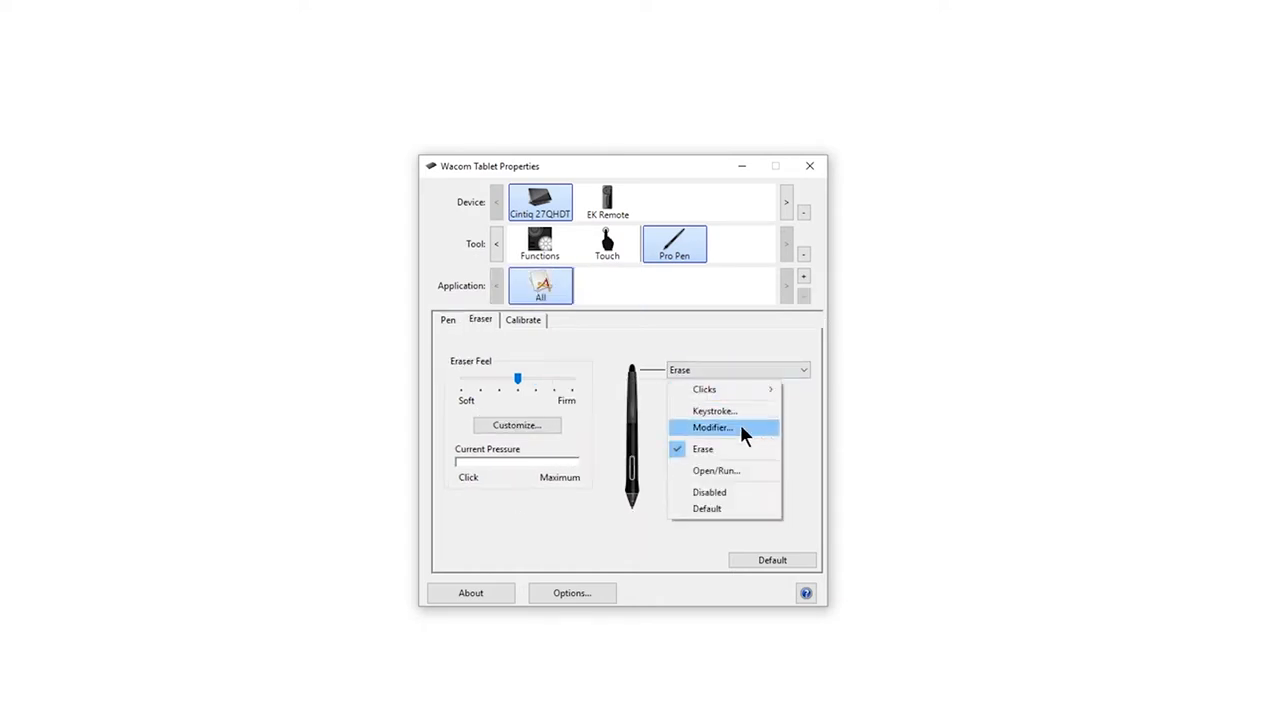
{"action": "mouse_move", "coordinate": [722, 508]}
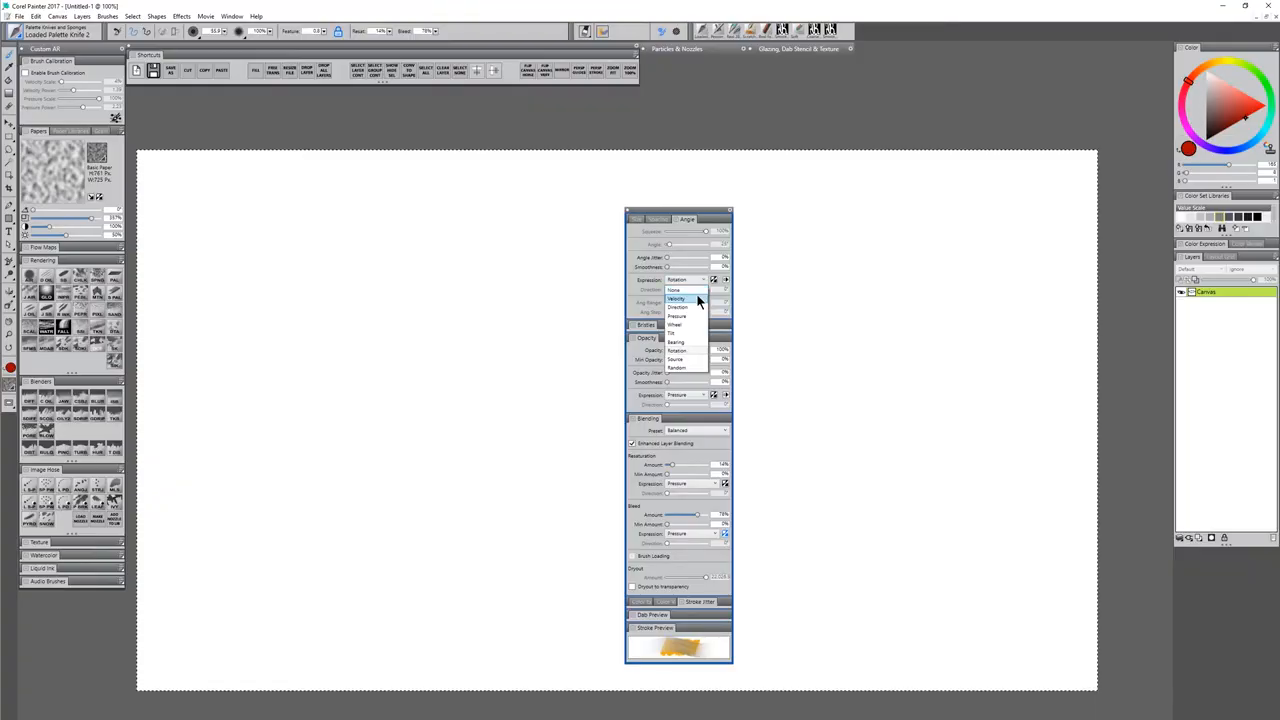
{"action": "mouse_move", "coordinate": [683, 333]}
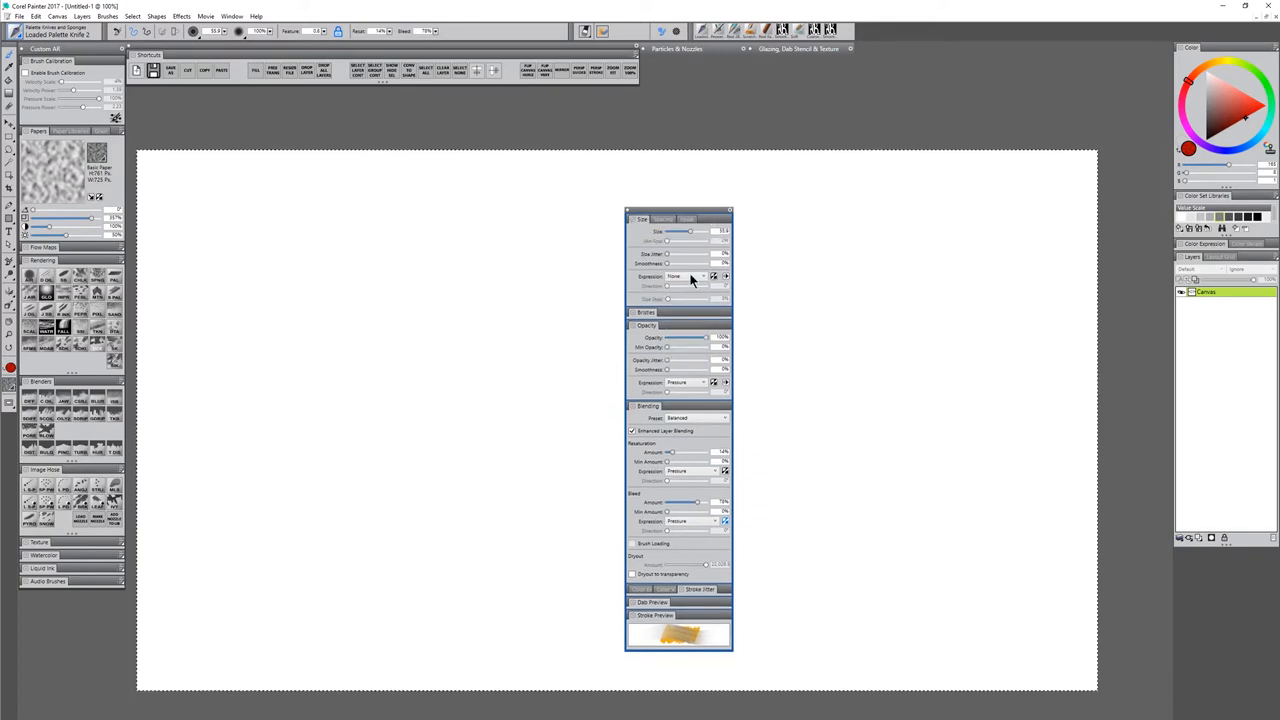
Show the brush size Expression choices for Loaded Palette Knife 2, currently None.
{"action": "left_click", "coordinate": [882, 346]}
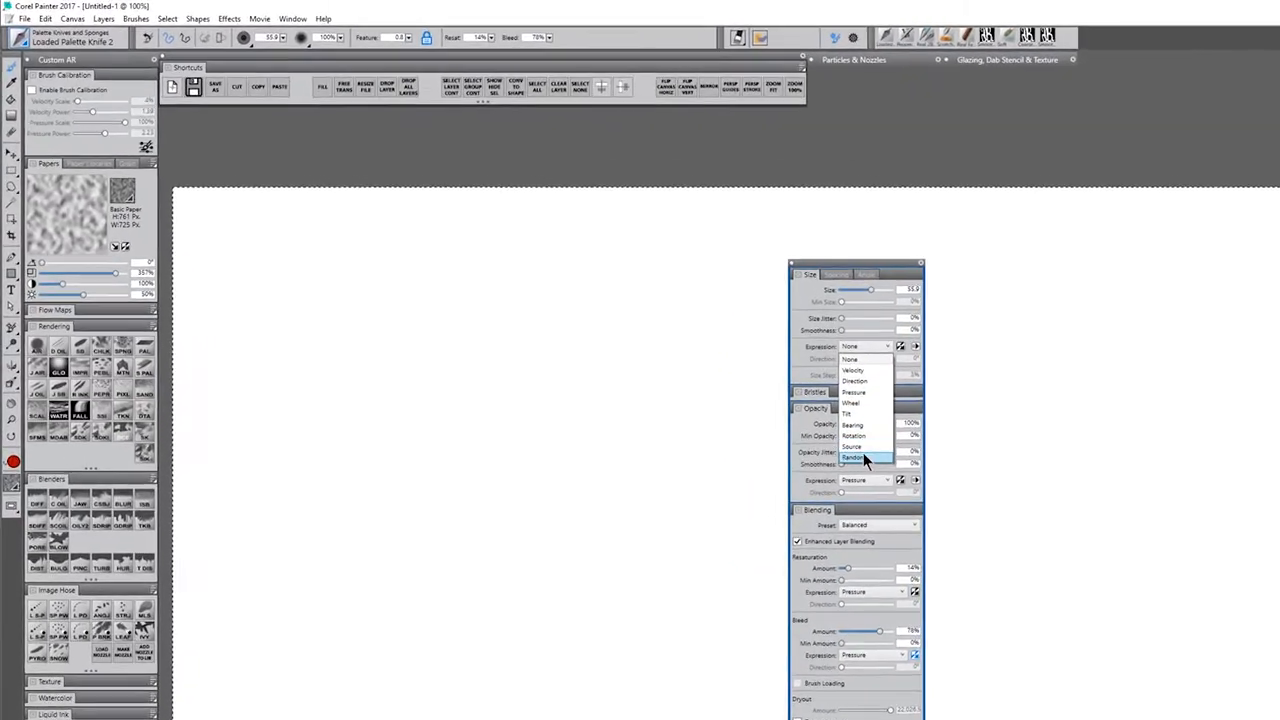